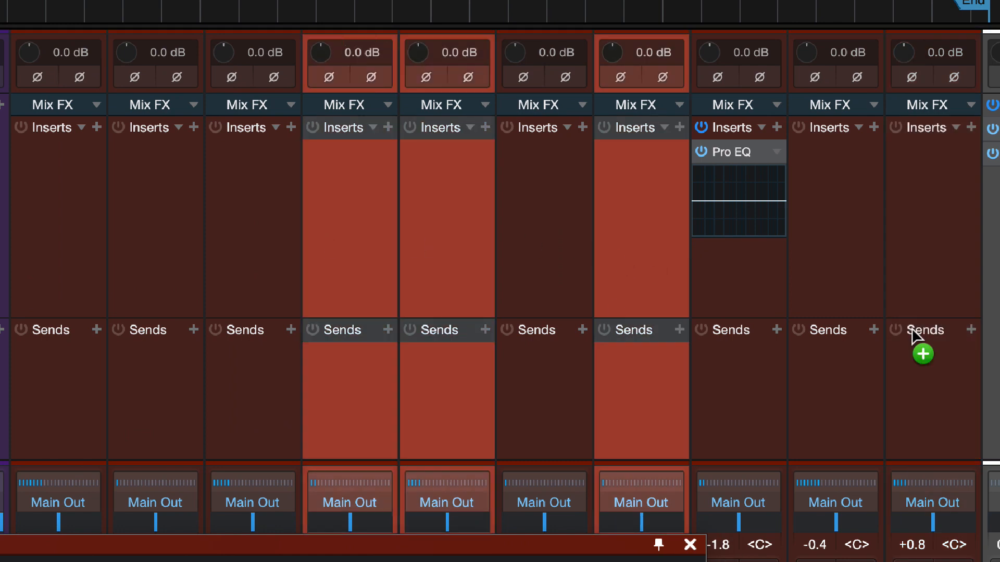
{"action": "mouse_move", "coordinate": [637, 182]}
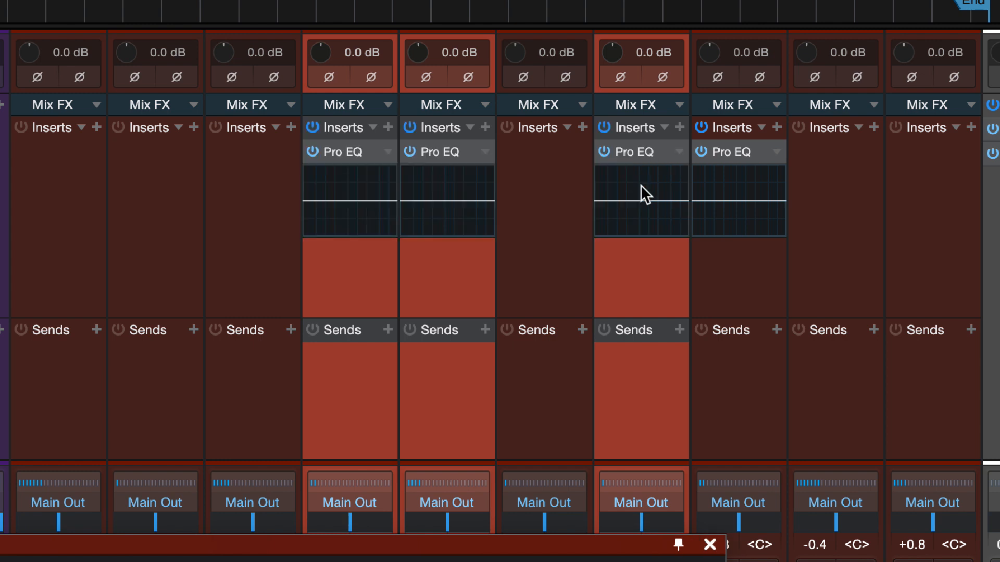
{"action": "mouse_move", "coordinate": [549, 258]}
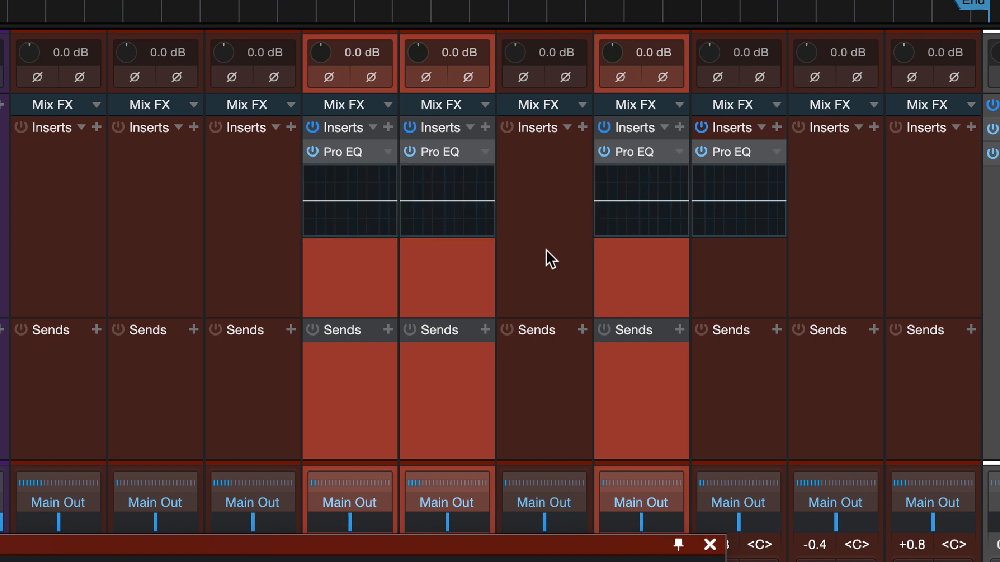
{"action": "mouse_move", "coordinate": [471, 179]}
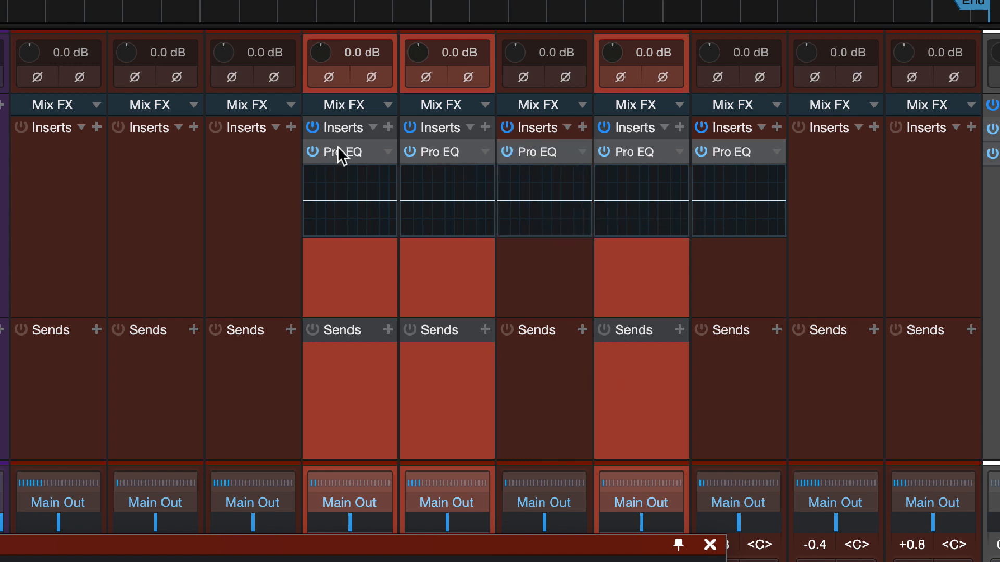
{"action": "mouse_move", "coordinate": [255, 173]}
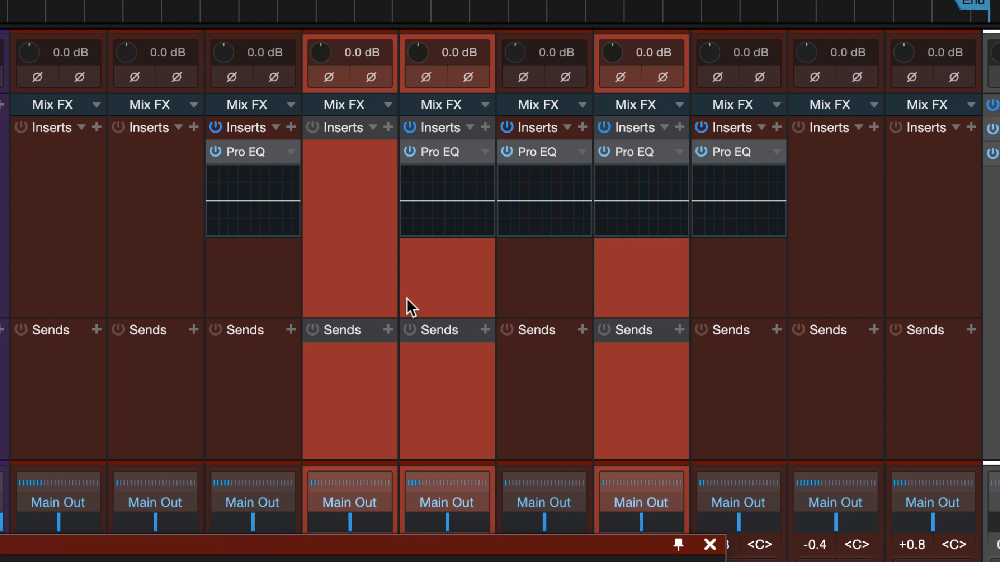
{"action": "mouse_move", "coordinate": [248, 158]}
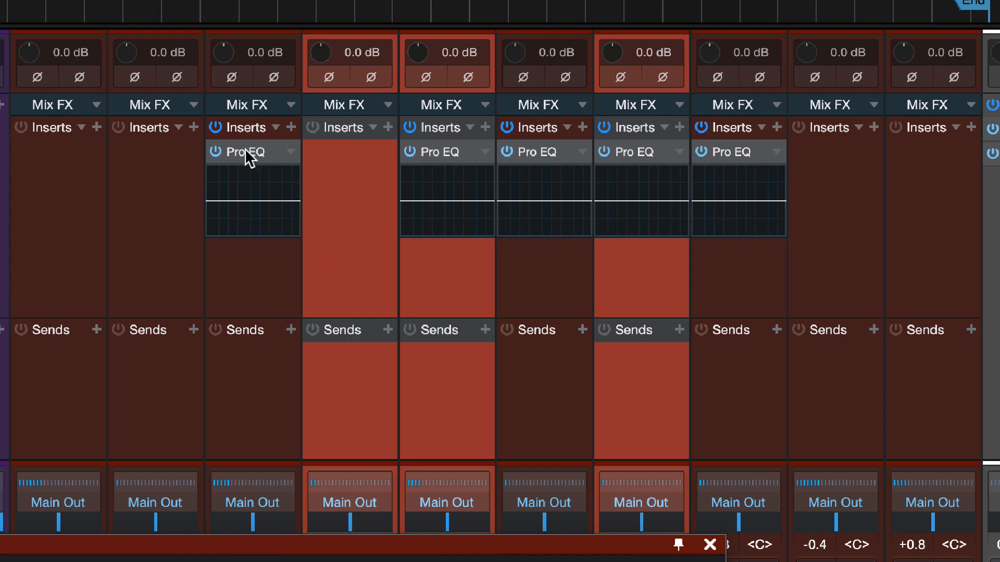
- Alt-drag the Pro EQ insert from channel 3 back onto channel 4 as a copy
{"action": "left_click_drag", "start_coordinate": [245, 153], "coordinate": [332, 211]}
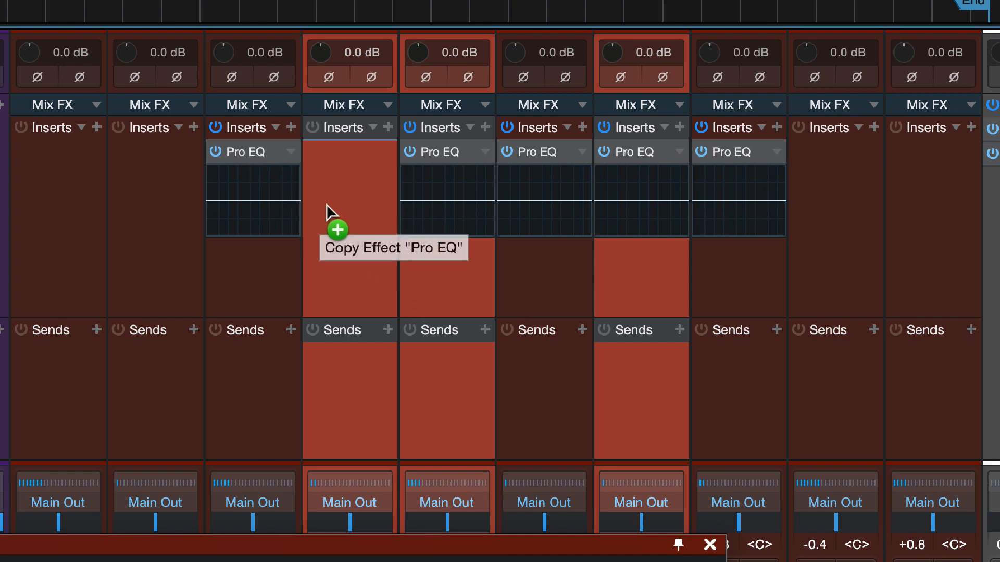